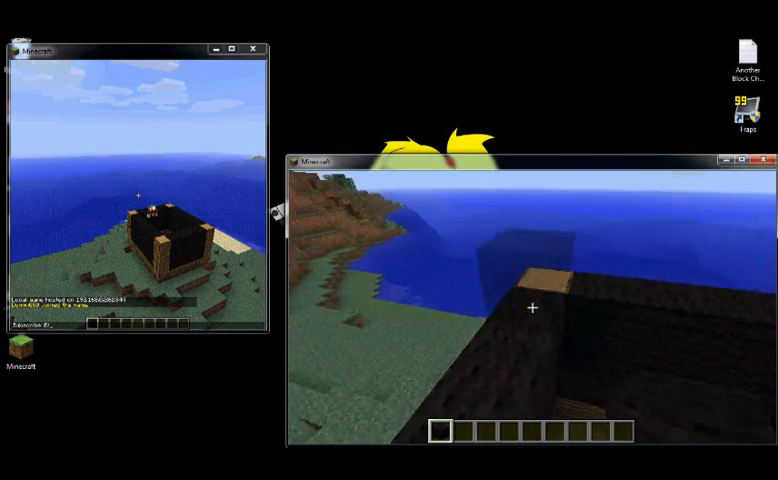
Pause the joined game and close the hosting Minecraft window
{"action": "key", "text": "Escape"}
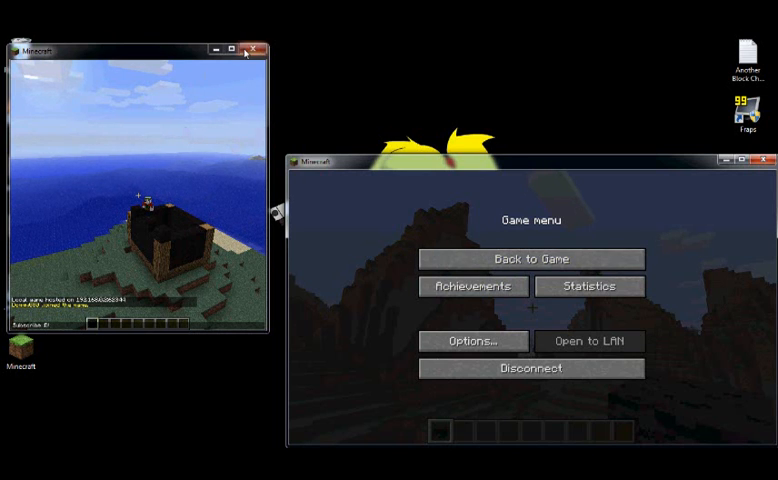
{"action": "mouse_move", "coordinate": [253, 51]}
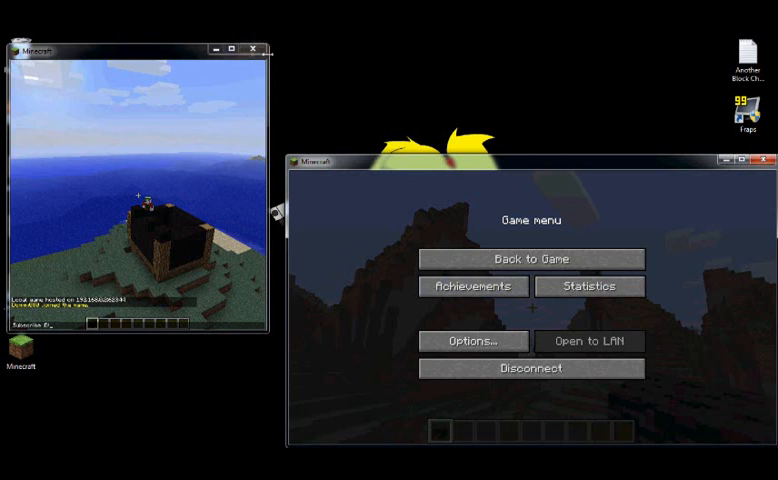
{"action": "left_click", "coordinate": [530, 368]}
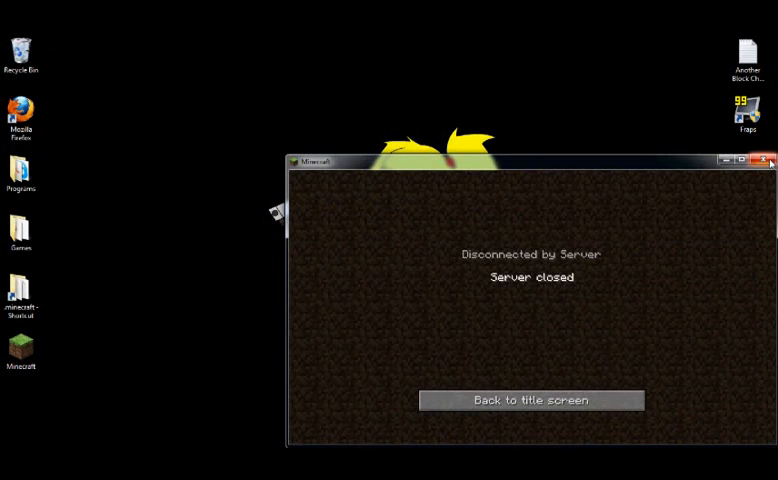
Close the disconnected window, relaunch Minecraft, move the launcher top-left, and attempt login offline
{"action": "left_click", "coordinate": [765, 160]}
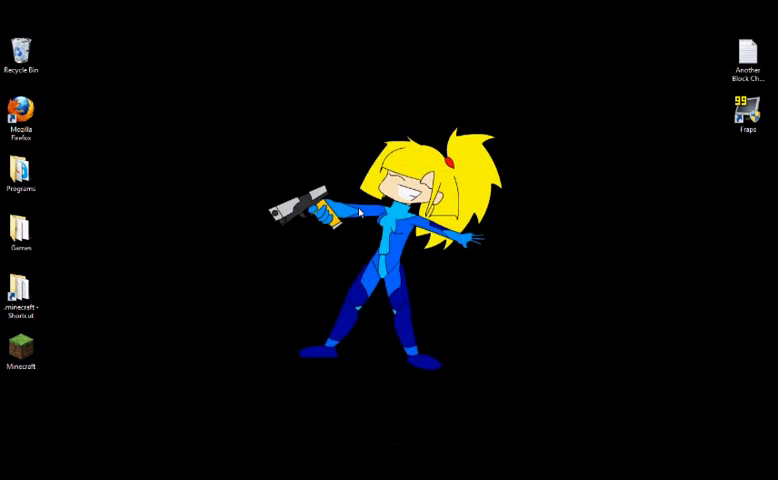
{"action": "left_click", "coordinate": [21, 356]}
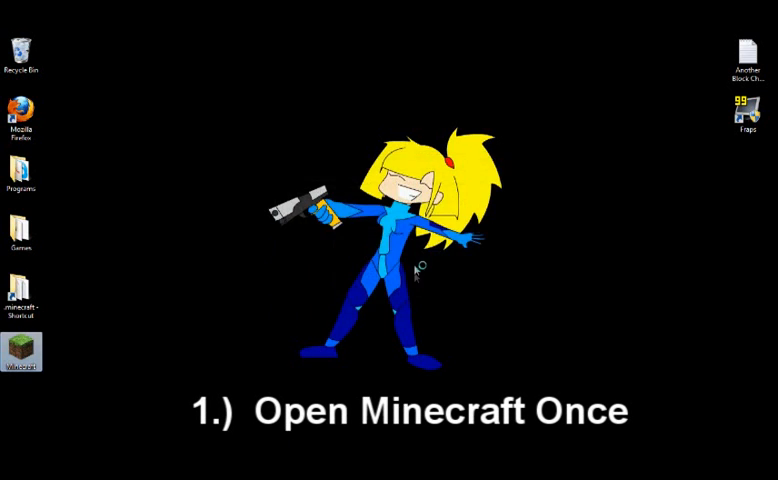
{"action": "double_click", "coordinate": [21, 355]}
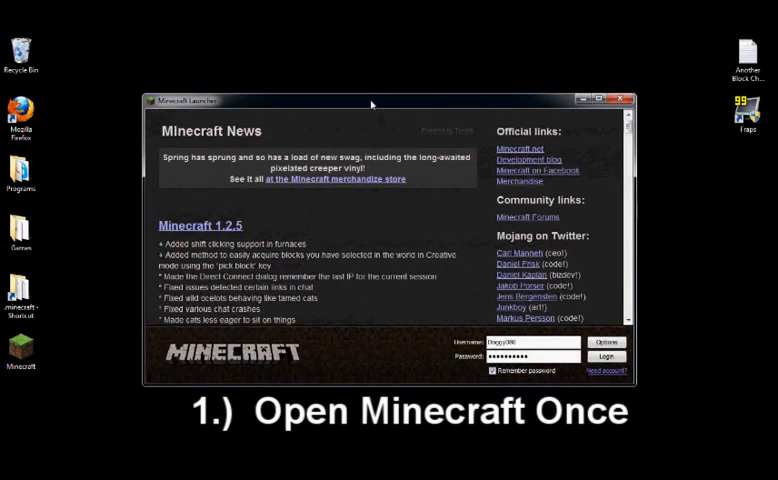
{"action": "left_click_drag", "start_coordinate": [371, 99], "coordinate": [228, 41]}
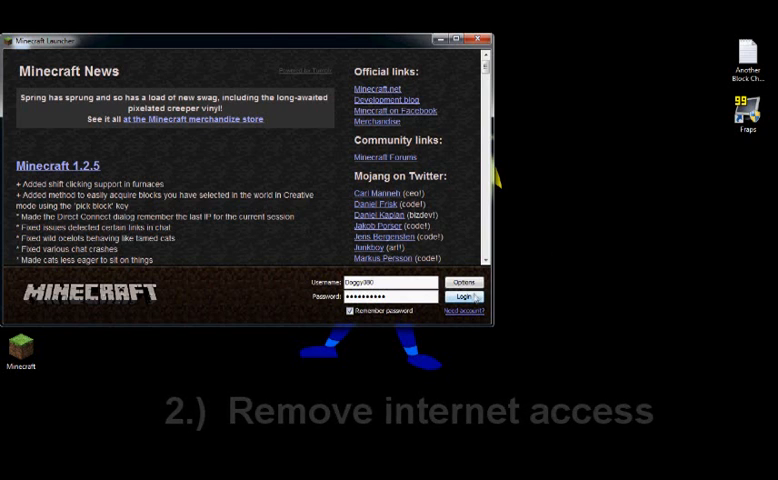
{"action": "left_click", "coordinate": [463, 295]}
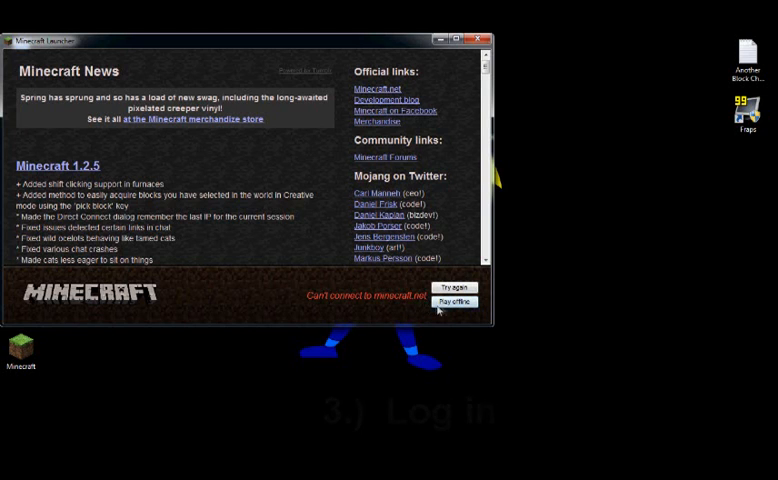
Play offline and load the '2nd View' singleplayer world
{"action": "left_click", "coordinate": [457, 300]}
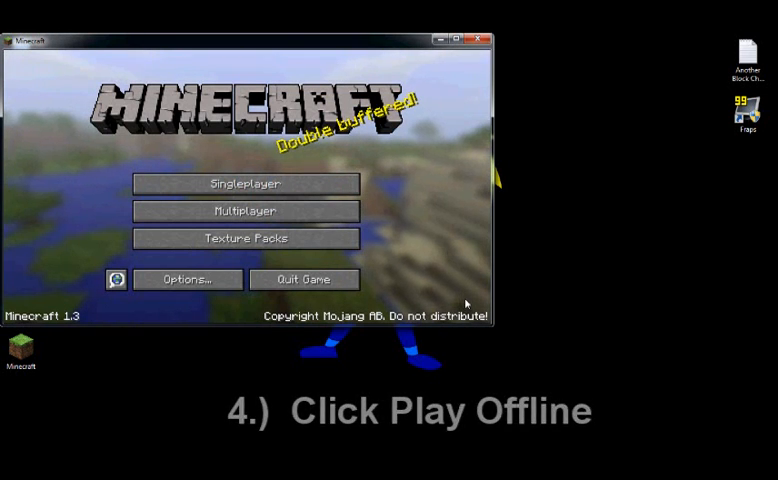
{"action": "left_click", "coordinate": [245, 183]}
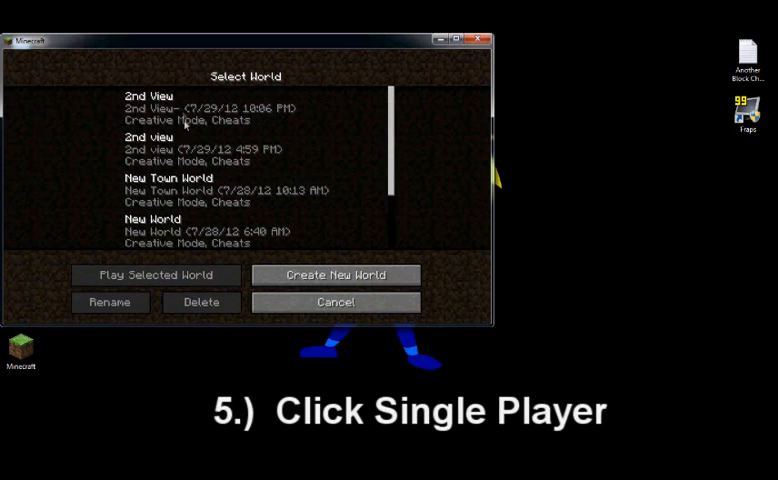
{"action": "left_click", "coordinate": [245, 110]}
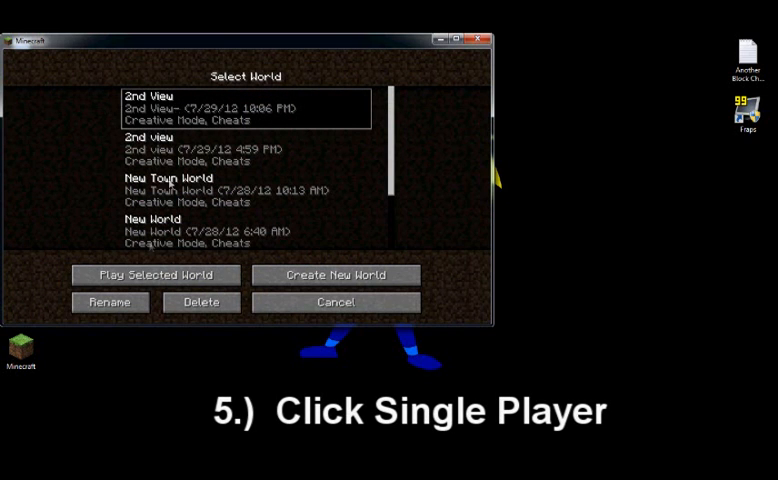
{"action": "left_click", "coordinate": [157, 275]}
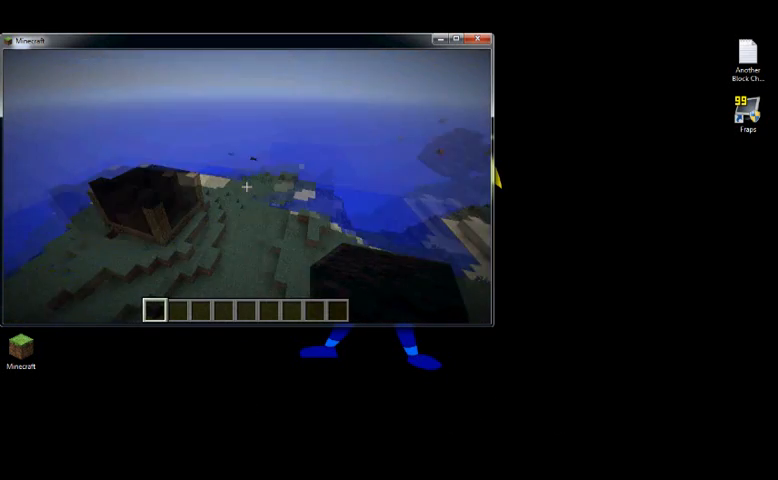
{"action": "mouse_move", "coordinate": [247, 186]}
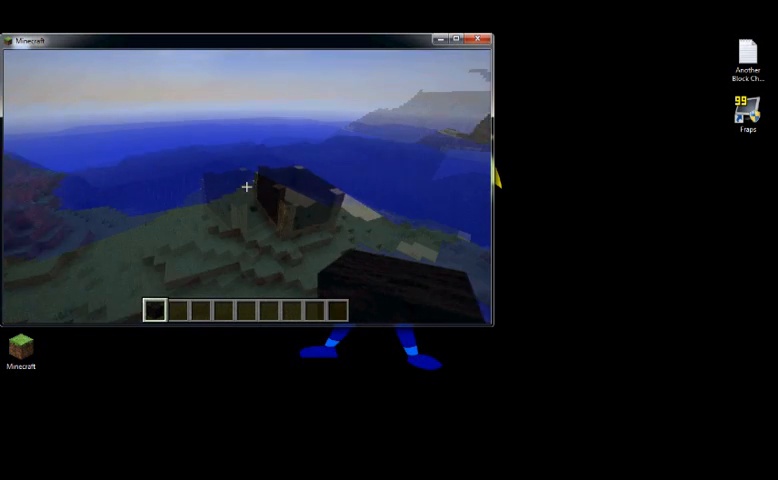
{"action": "mouse_move", "coordinate": [245, 185]}
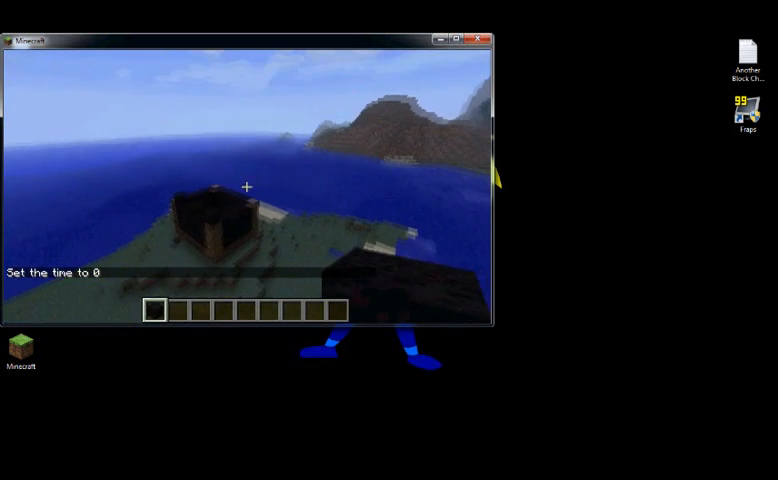
Open the creative Building Blocks inventory after setting time to 0
{"action": "key", "text": "e"}
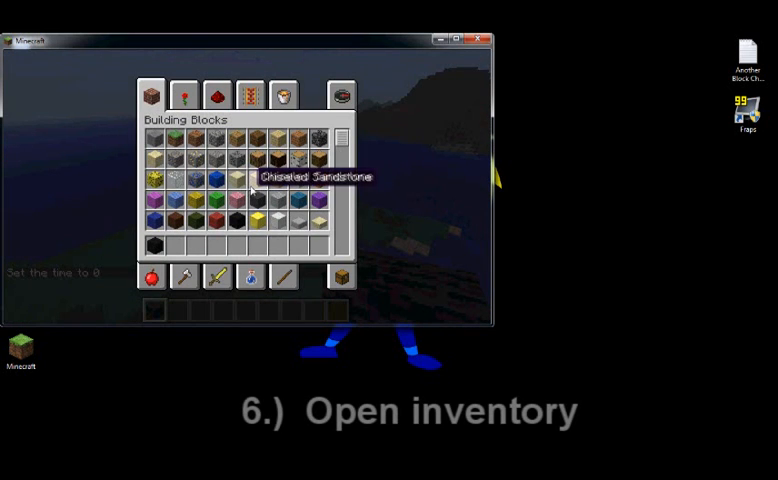
{"action": "mouse_move", "coordinate": [415, 57]}
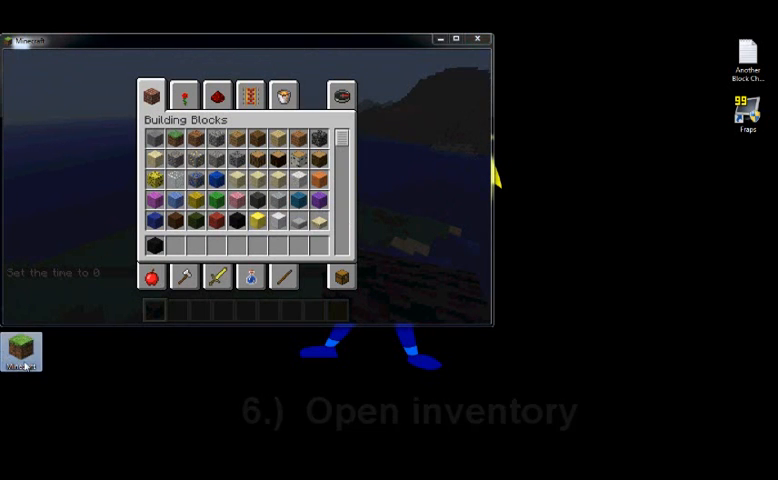
Launch a second Minecraft copy from the desktop icon
{"action": "double_click", "coordinate": [20, 351]}
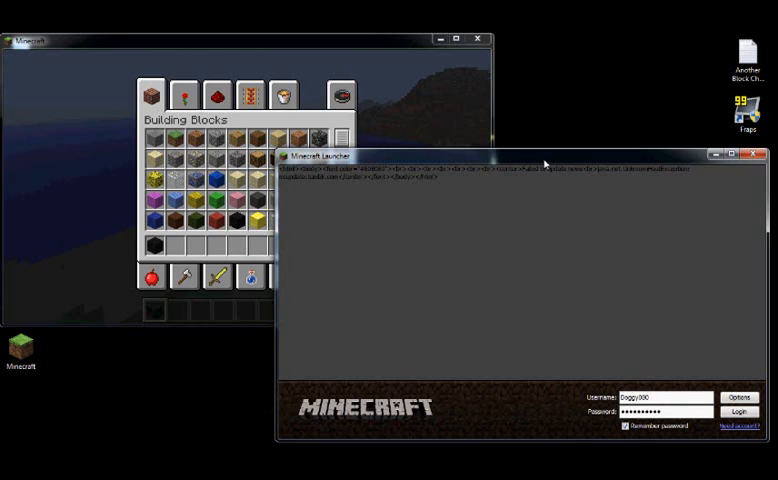
{"action": "mouse_move", "coordinate": [656, 384]}
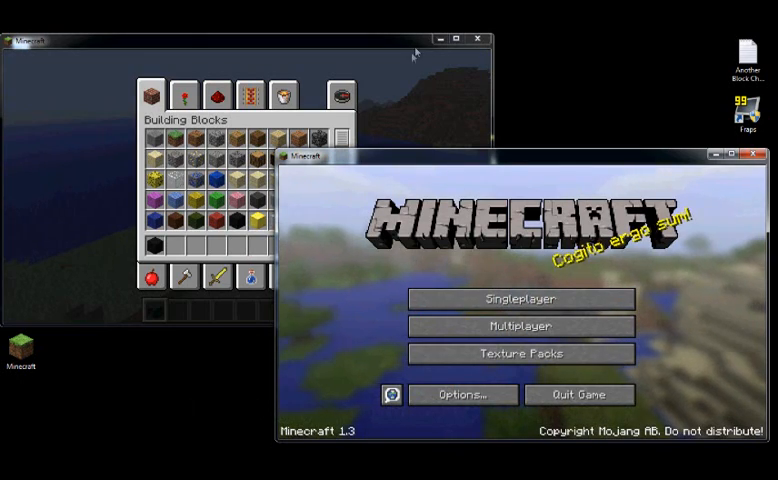
Open the first world to LAN with Creative mode and cheats allowed
{"action": "key", "text": "Escape"}
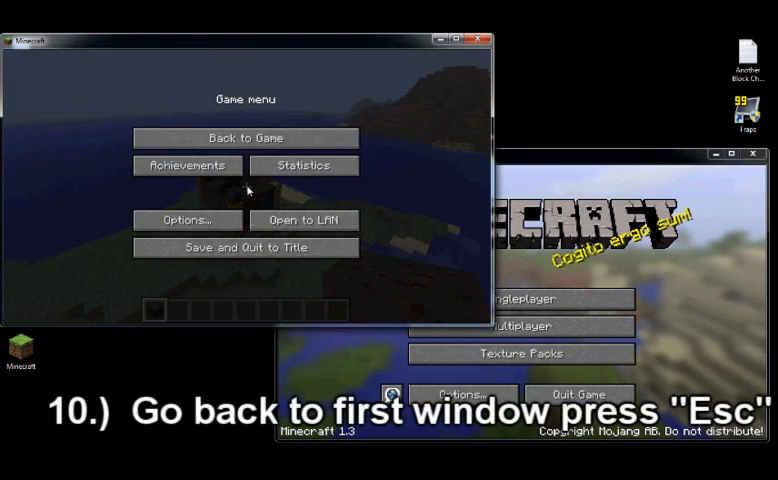
{"action": "left_click", "coordinate": [304, 219]}
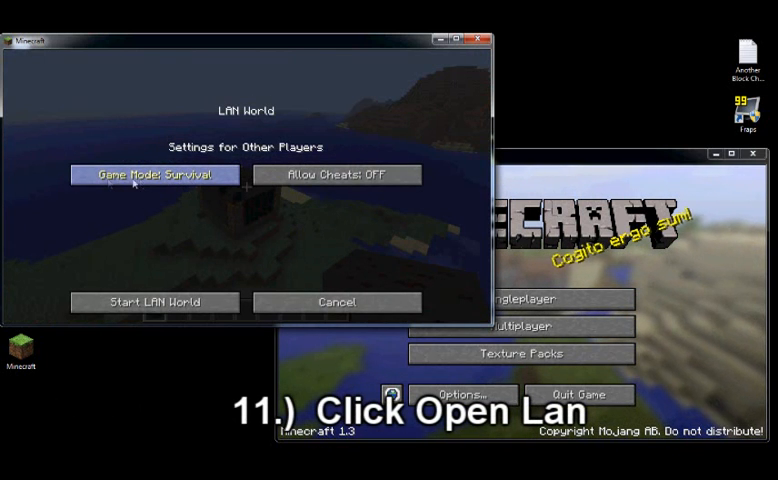
{"action": "left_click", "coordinate": [155, 174]}
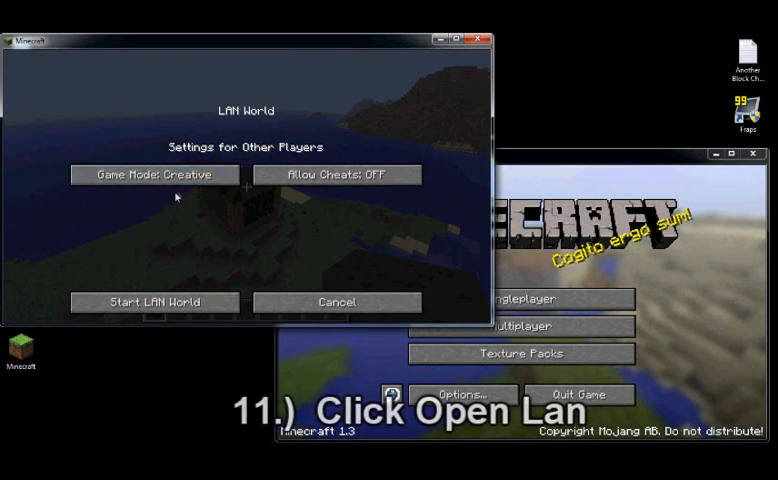
{"action": "left_click", "coordinate": [334, 174]}
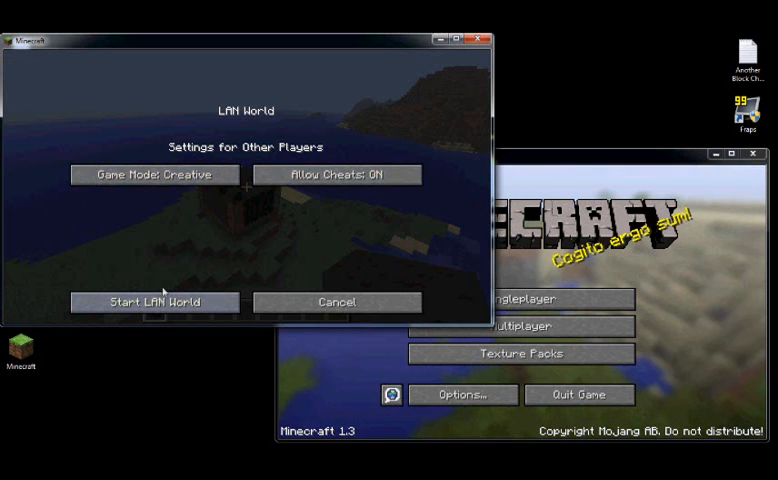
{"action": "mouse_move", "coordinate": [155, 301]}
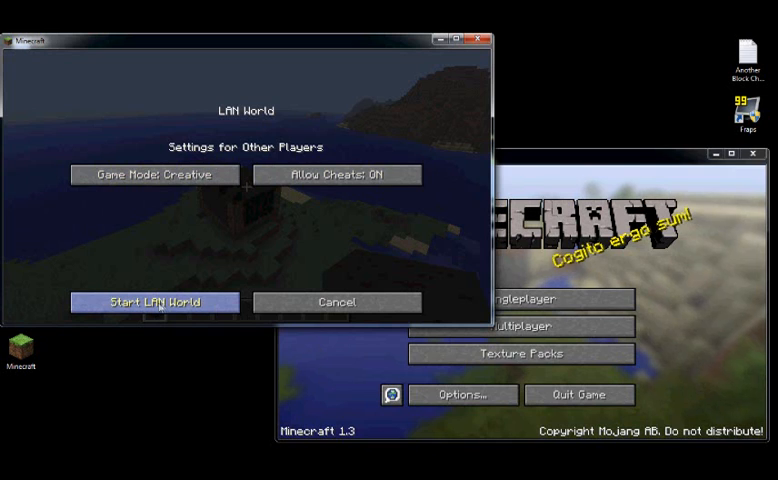
{"action": "left_click", "coordinate": [153, 301]}
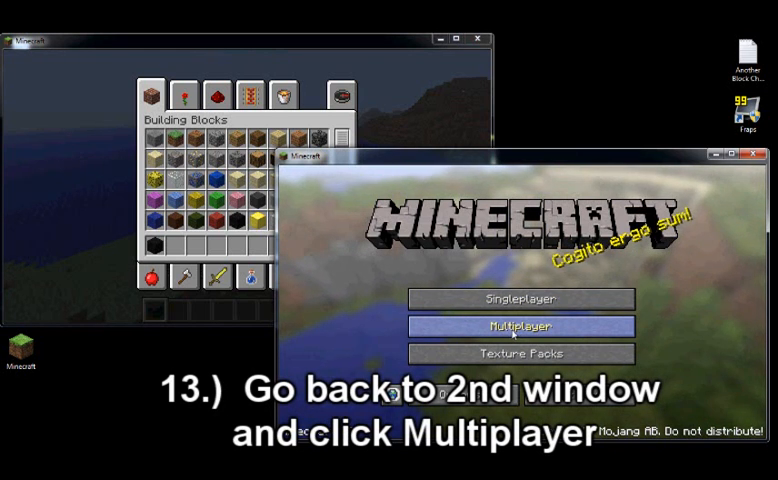
From the second window, join the discovered LAN World via Multiplayer
{"action": "left_click", "coordinate": [520, 326]}
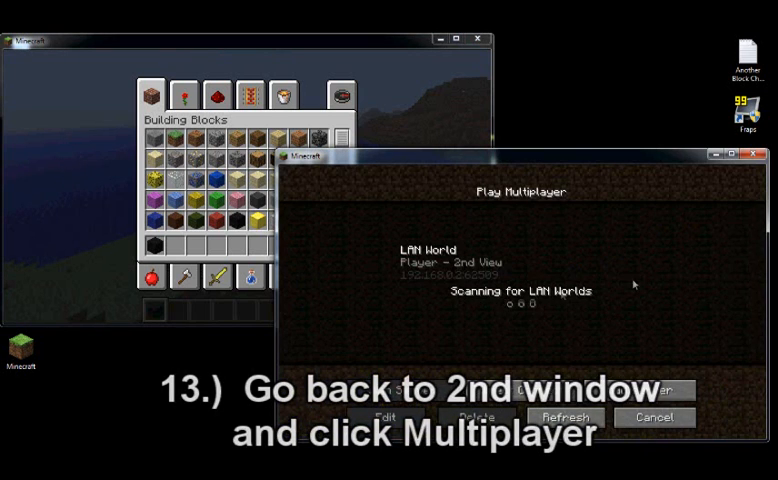
{"action": "left_click", "coordinate": [518, 262]}
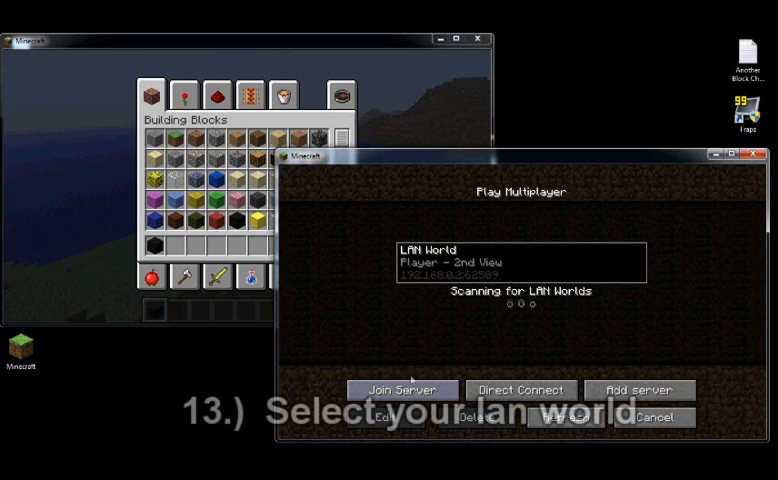
{"action": "left_click", "coordinate": [402, 389]}
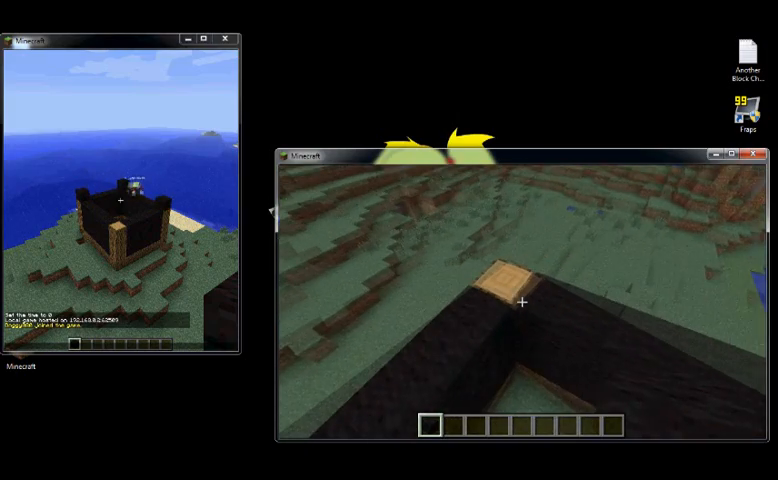
{"action": "mouse_move", "coordinate": [520, 300]}
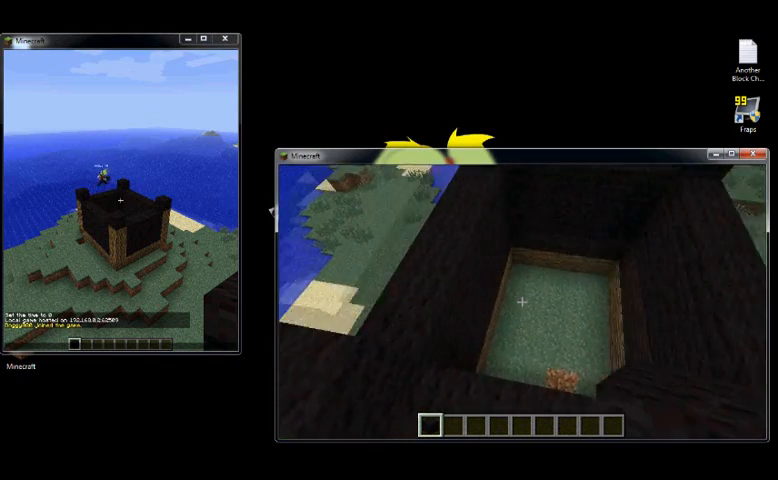
{"action": "mouse_move", "coordinate": [520, 300]}
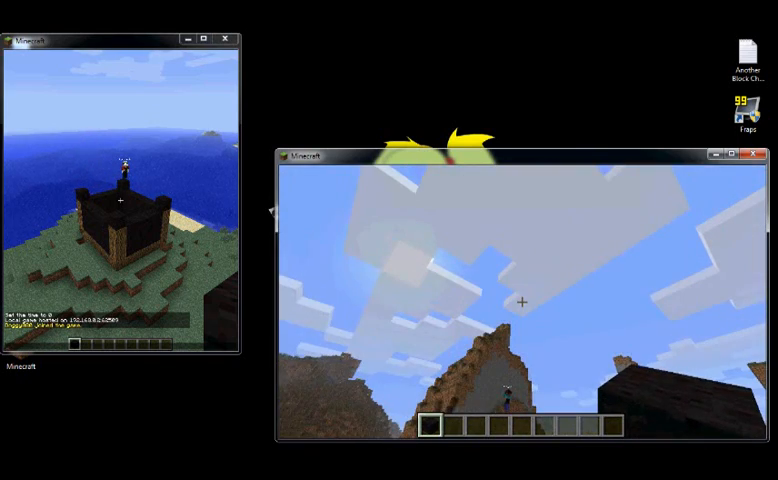